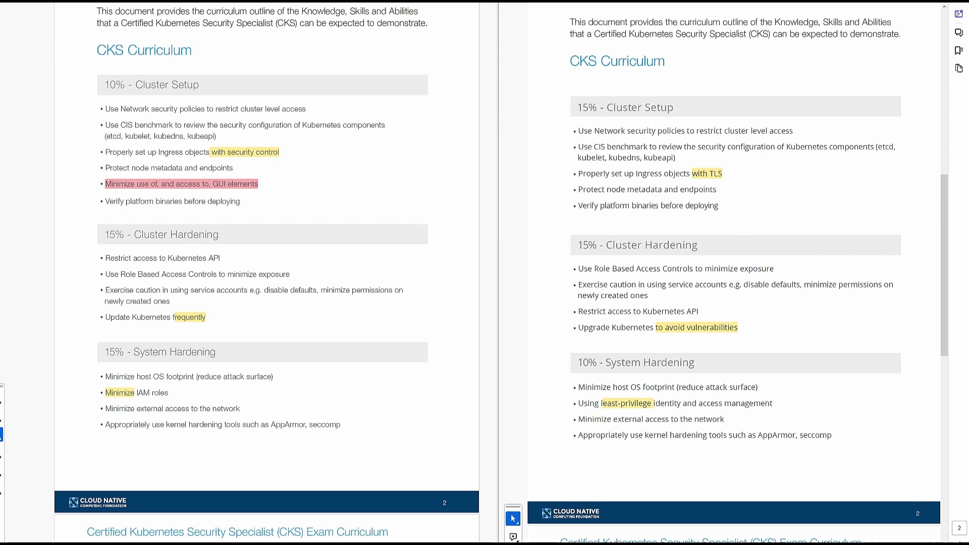
scroll("down", 3)
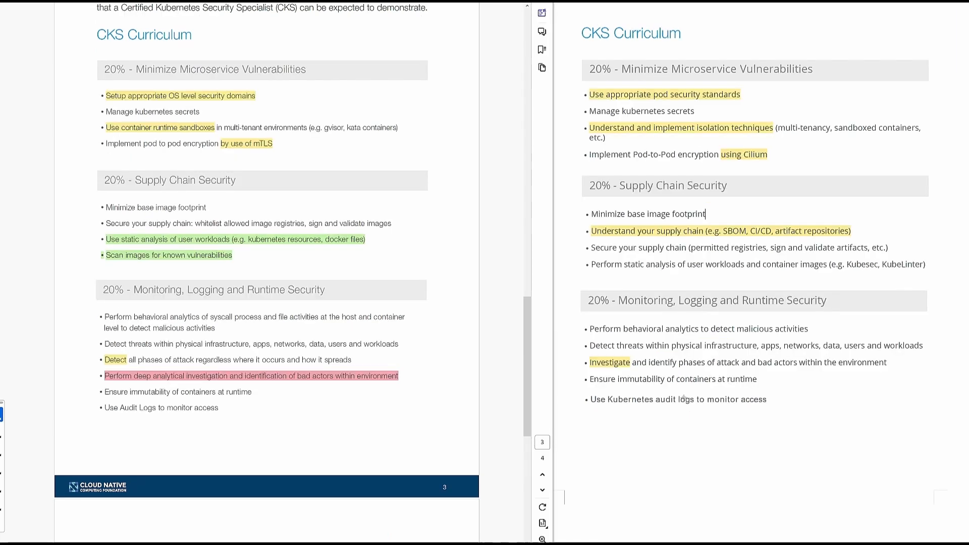